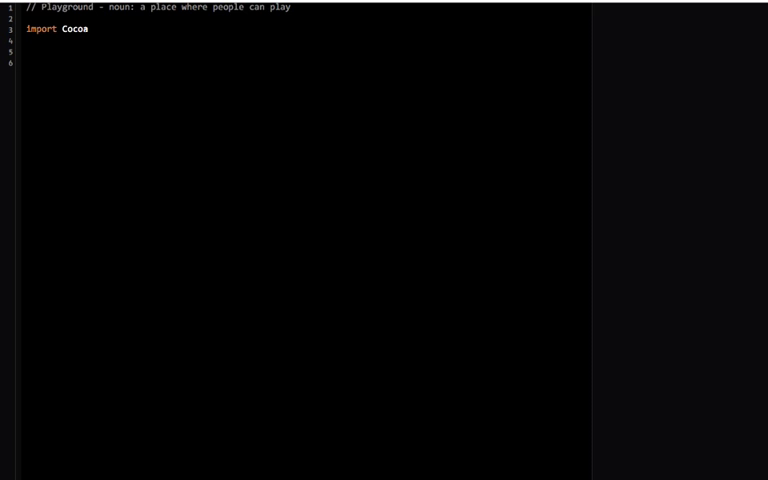
Declare var stringNumber = "64" and let convertedNumber = stringNumber.toInt(), giving Some 64.
type("var nu")
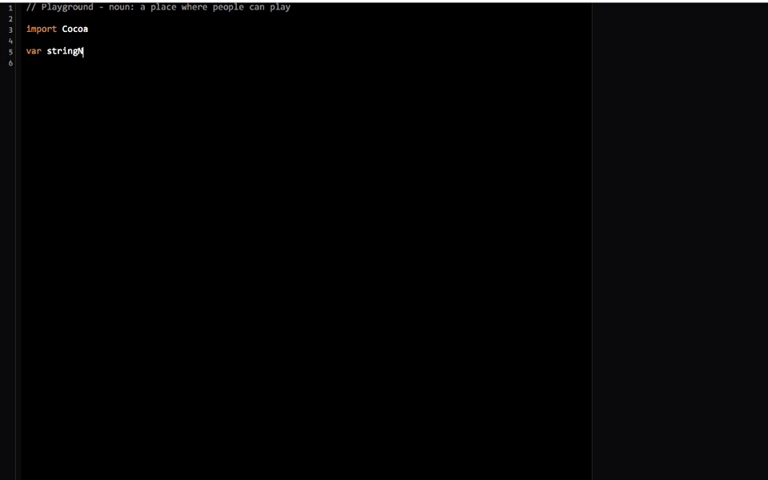
type("Number = \"64")
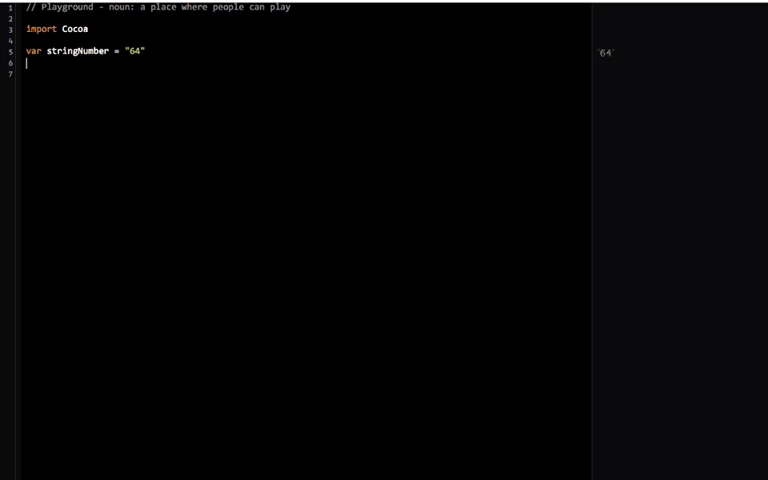
type("let")
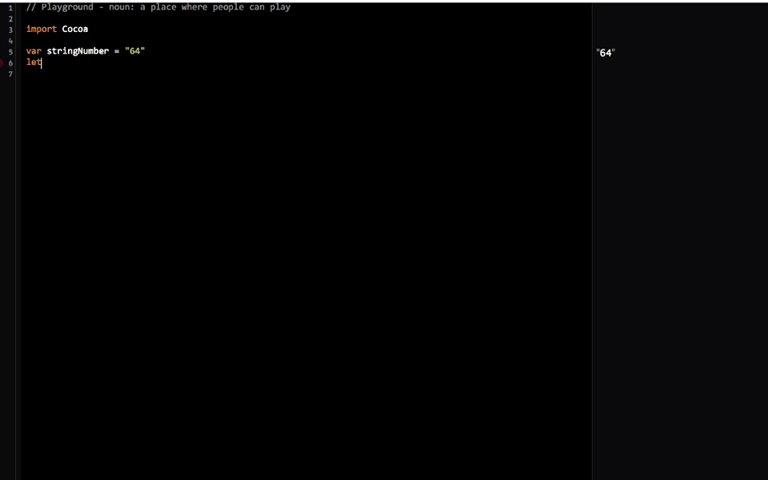
type("convertedNU")
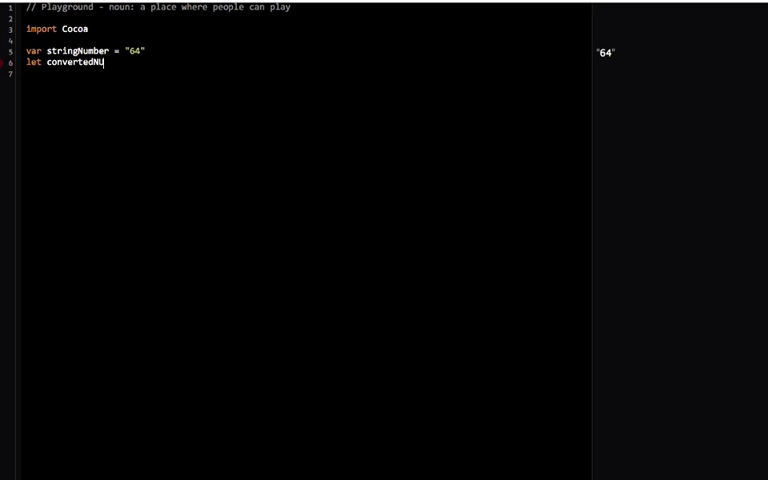
type("mber =")
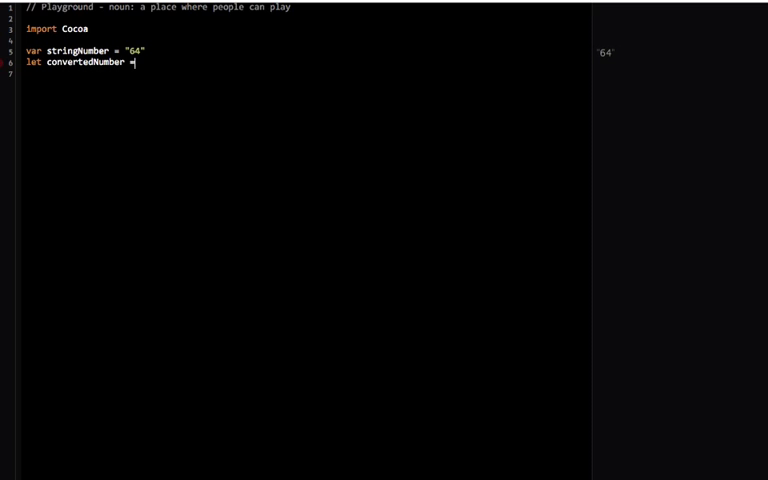
type("stringNumber")
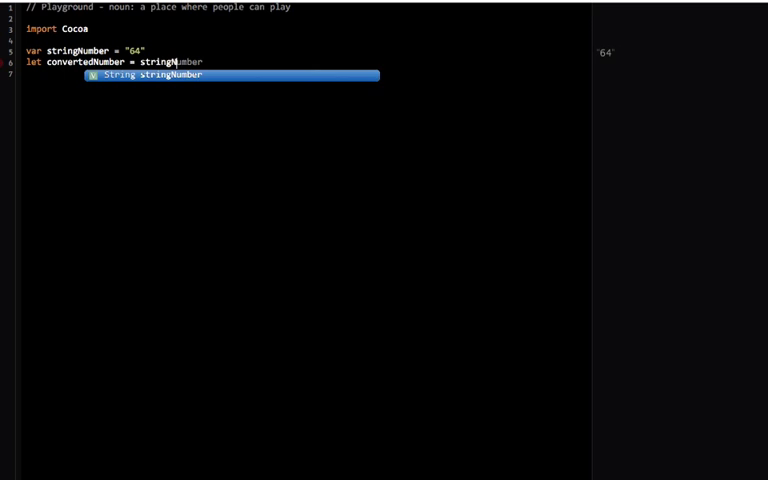
type(".toInt()")
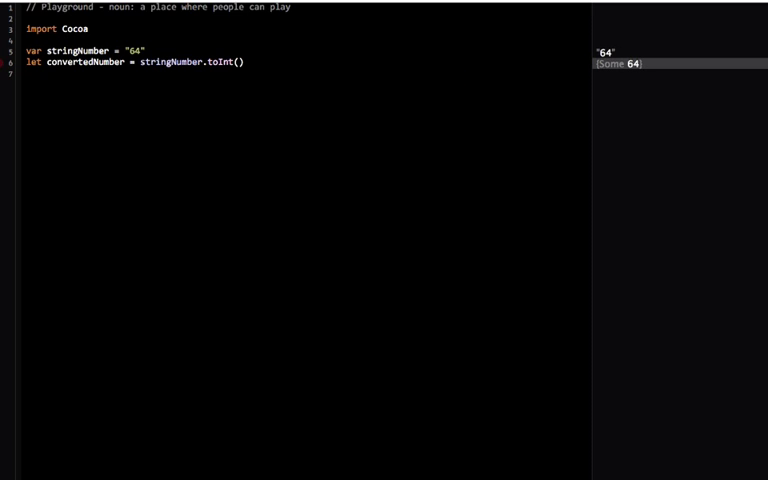
left_click(244, 61)
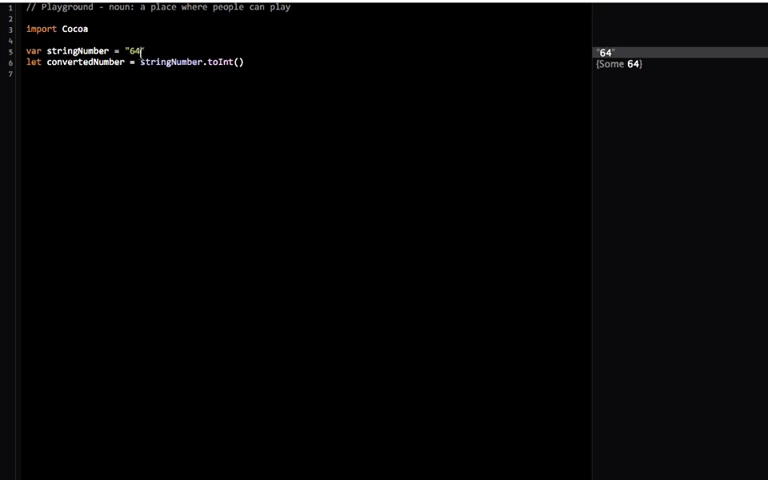
type("fwejfl;aejwfa;wjek;fj")
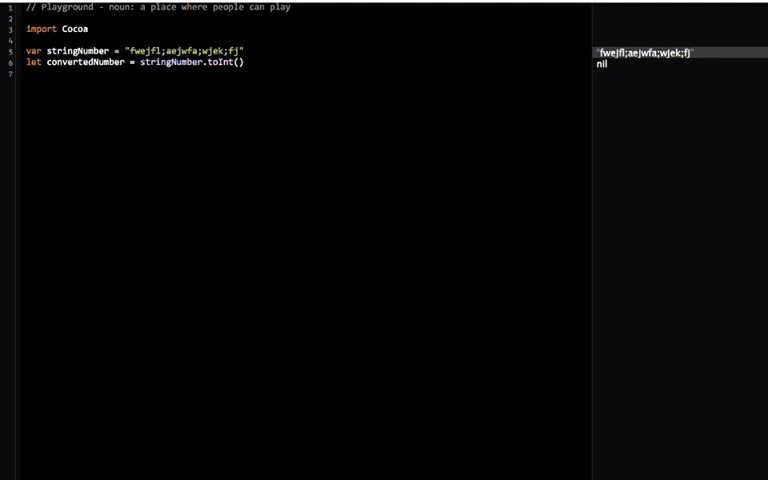
double_click(185, 51)
type("64")
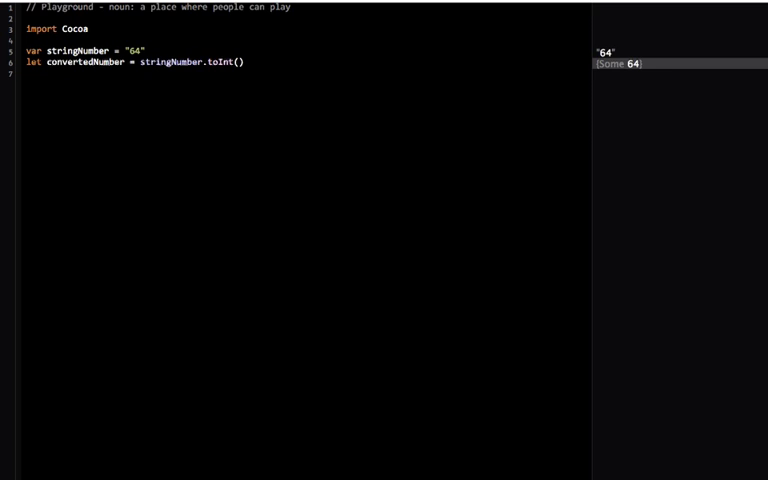
Replace the code with optional Int number, initially nil, then assign number = 6.
triple_click(140, 61)
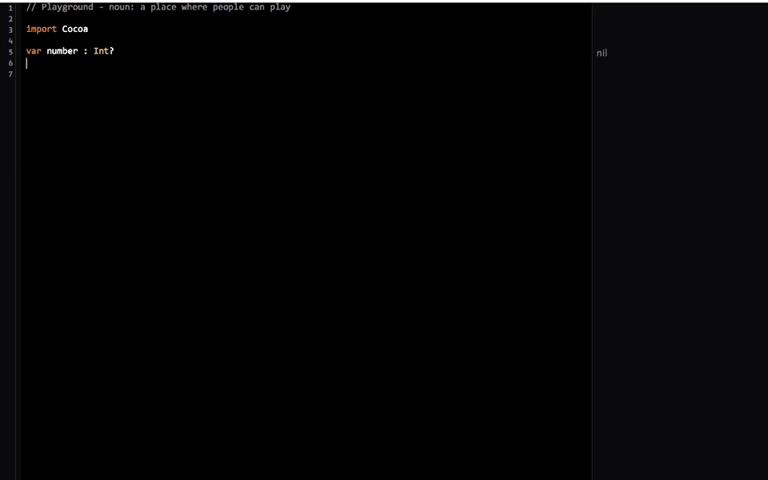
type("// ...")
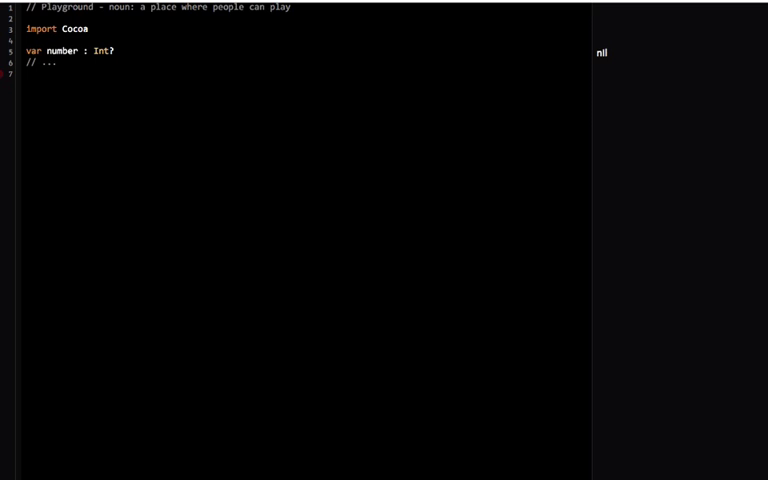
type("number")
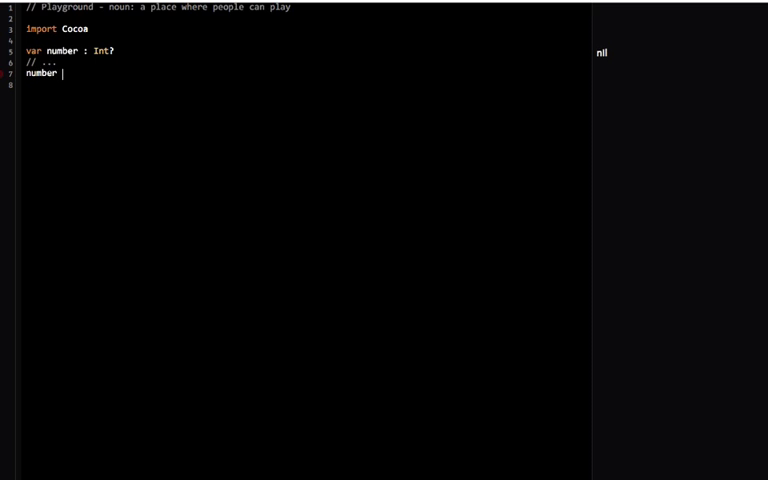
type("= 6")
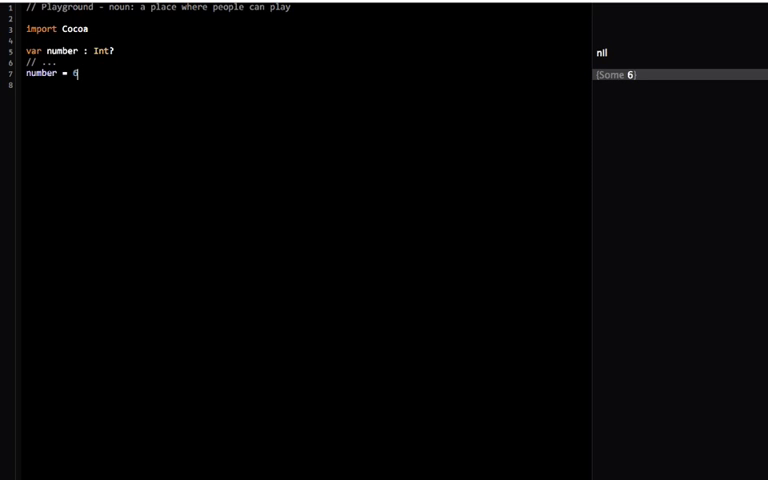
key("enter")
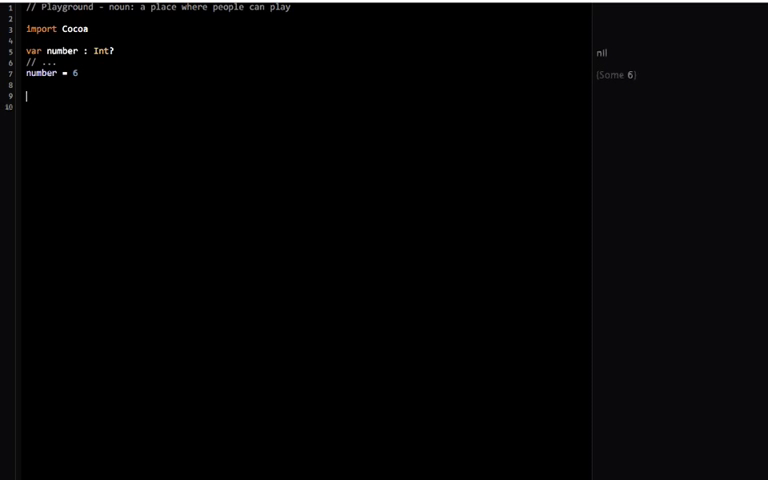
Force-unwrap number! to get 6, then undo back to the stringNumber toInt() conversion.
type("number!")
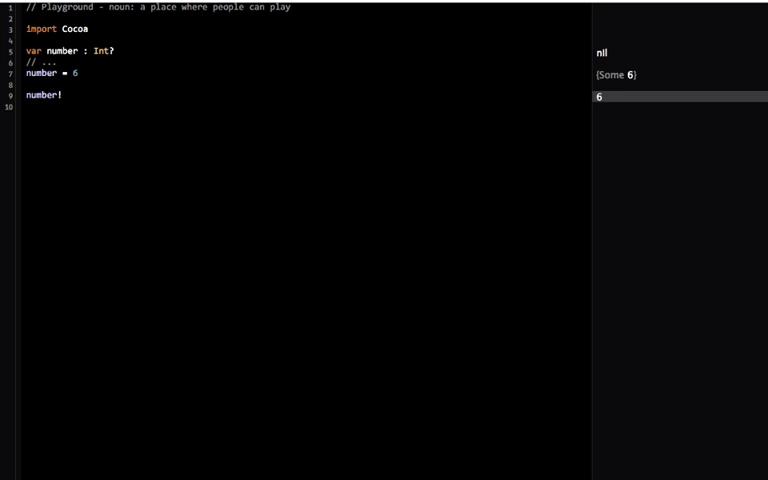
key("backspace")
type("let convertedNumber = stringNumber.toInt(")
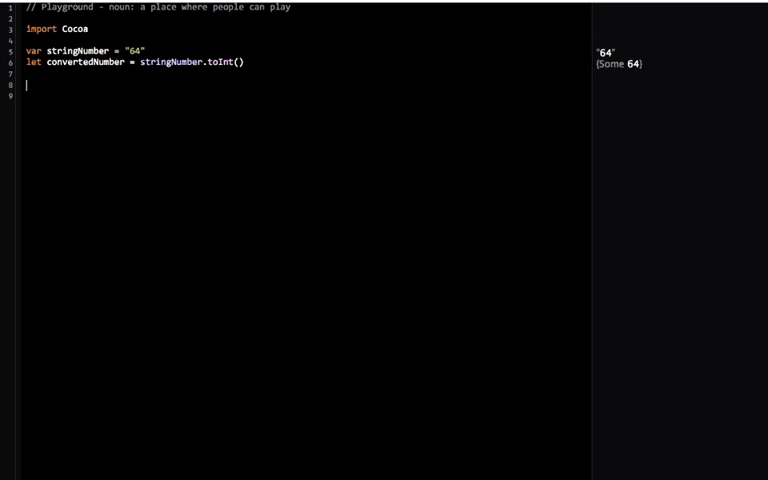
Write if let constant = convertedNumber { } else { } below the conversion.
type("if")
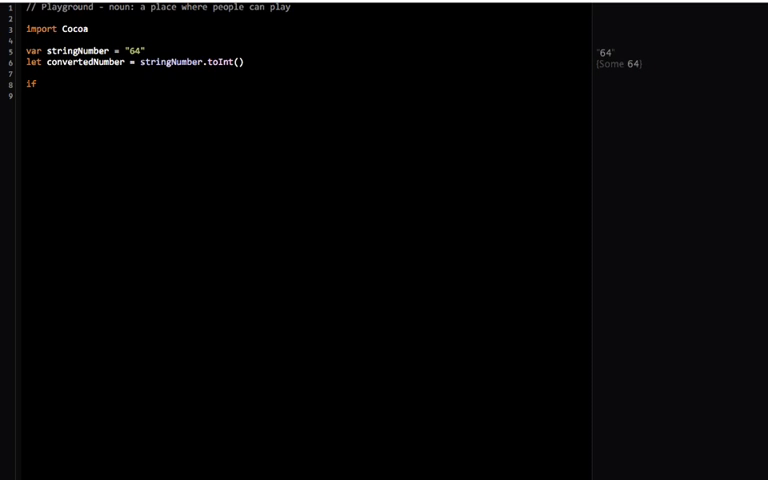
type("let con")
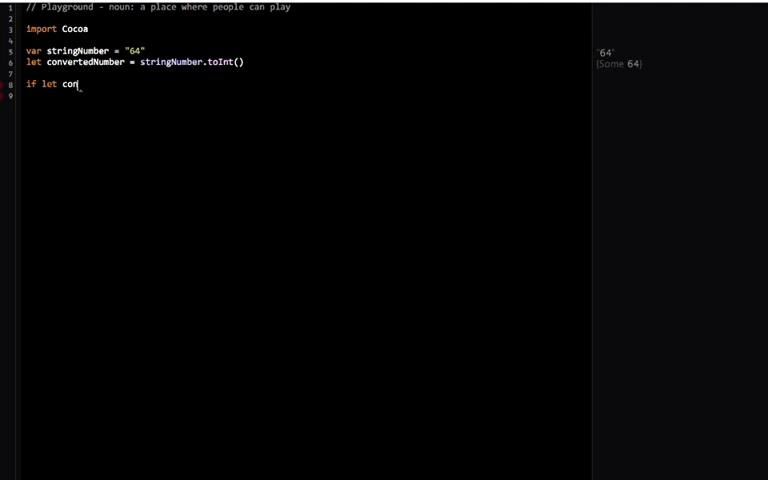
type("stant = convertedNumber {")
type("} else {")
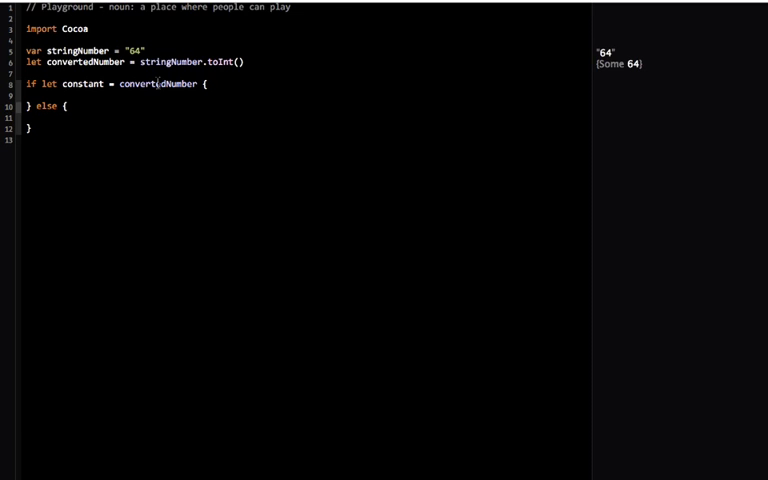
double_click(157, 84)
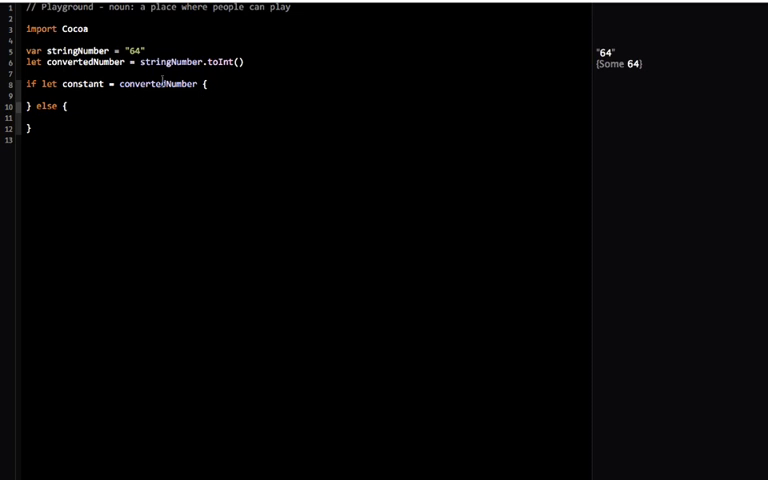
double_click(158, 84)
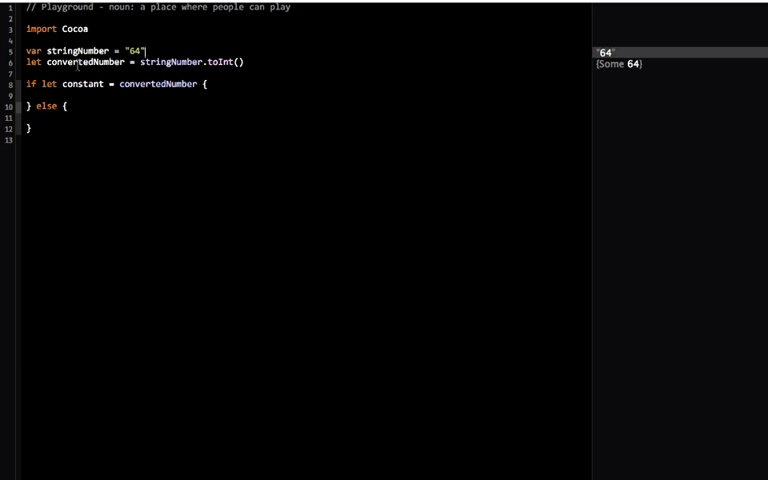
Retype constant, and change stringNumber from "64" to "38fwalejflawjw" so convertedNumber becomes nil.
double_click(88, 61)
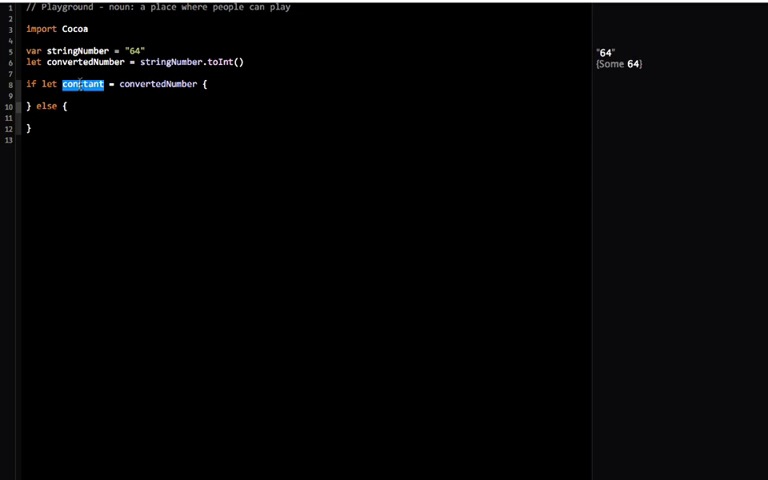
type("constant")
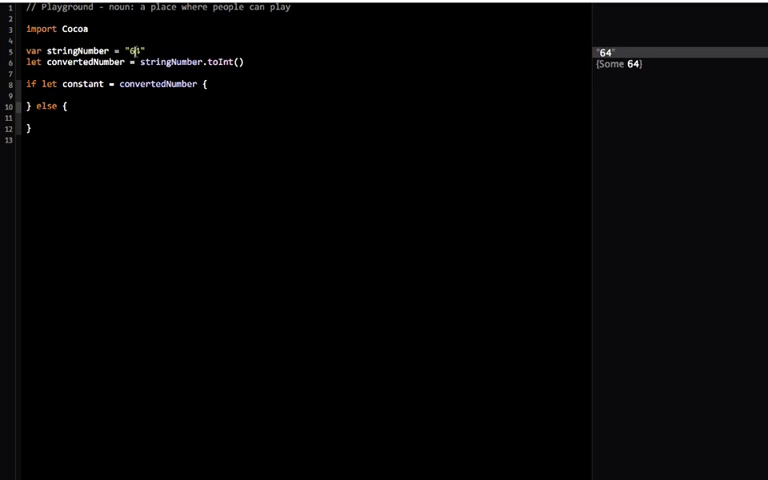
type("38fwalejflawjw")
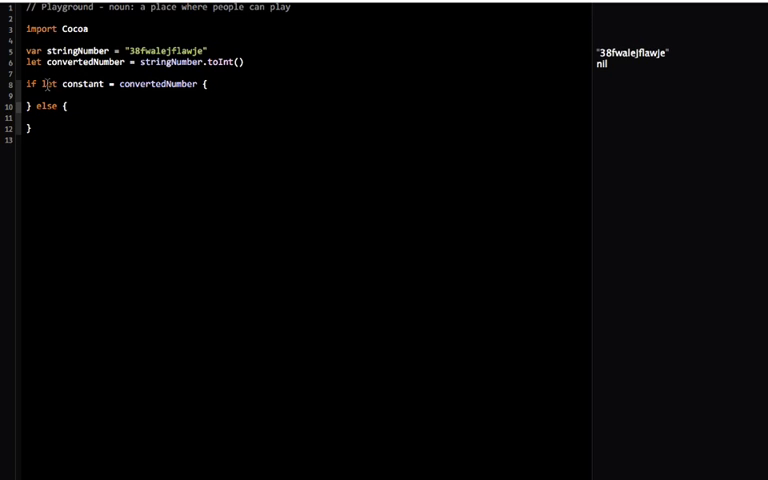
double_click(84, 84)
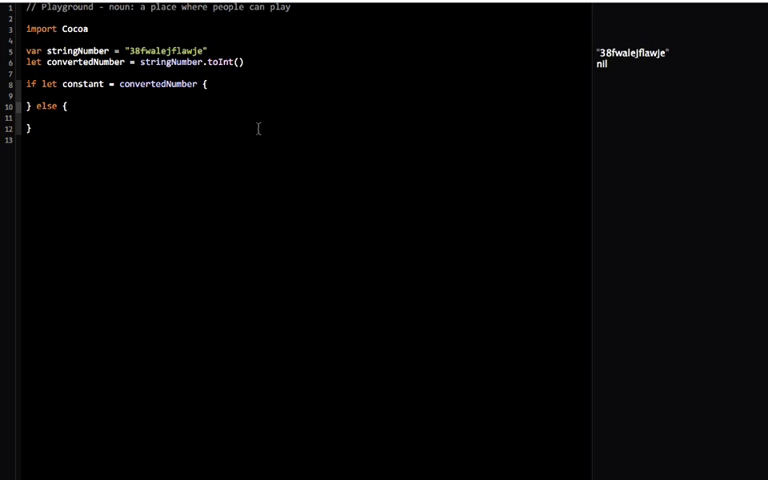
left_click(45, 118)
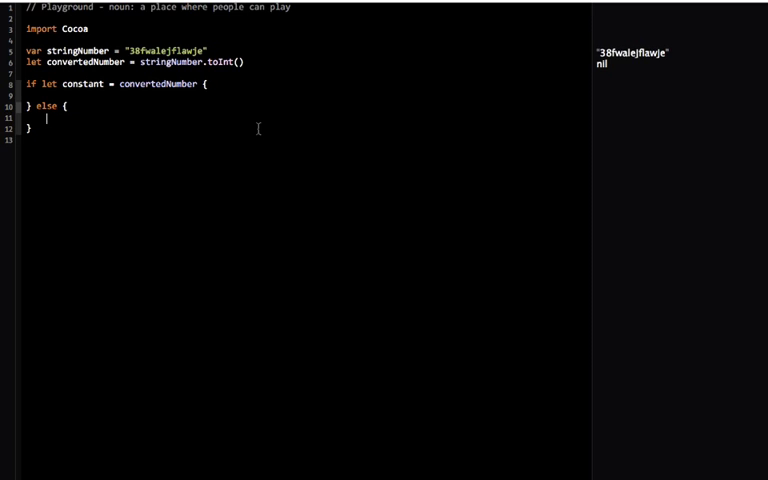